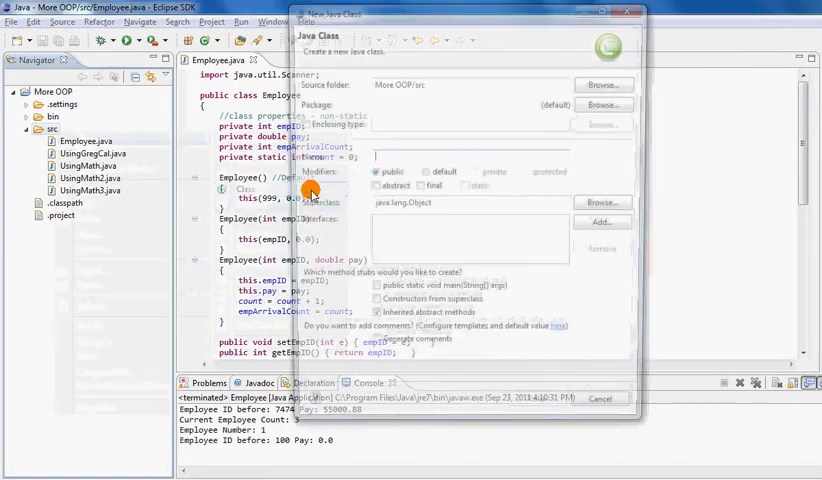
Name the new class Phone and finish the New Java Class wizard.
{"action": "type", "text": "P"}
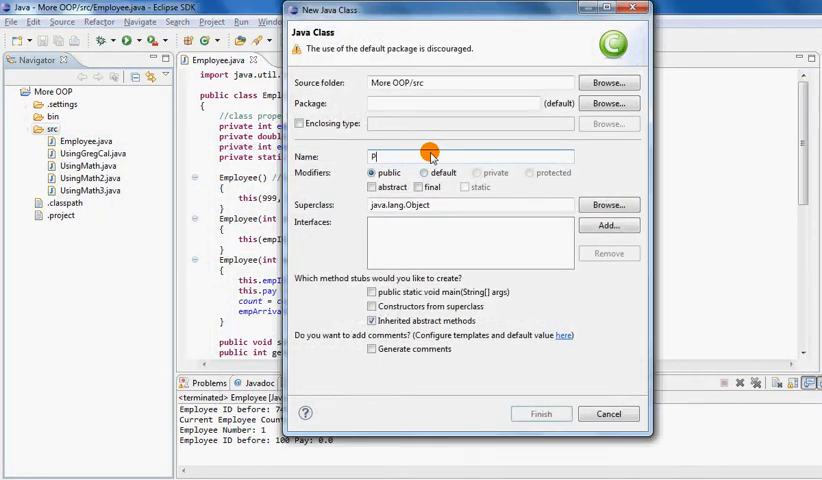
{"action": "type", "text": "hone"}
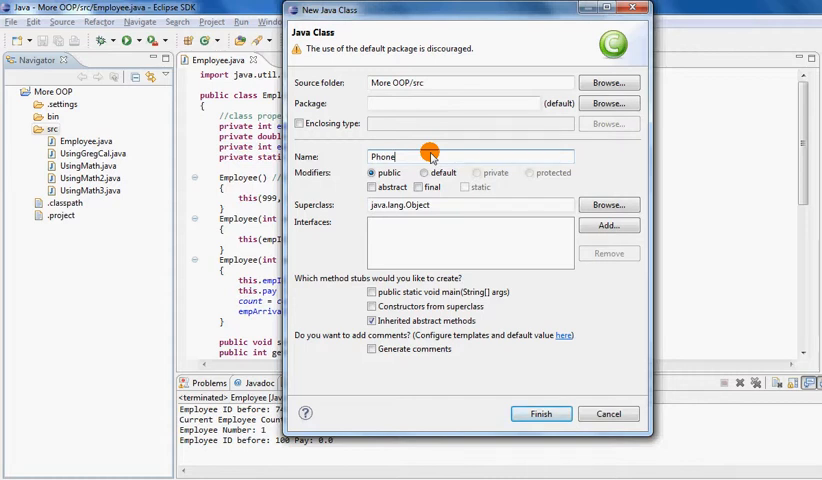
{"action": "left_click", "coordinate": [540, 412]}
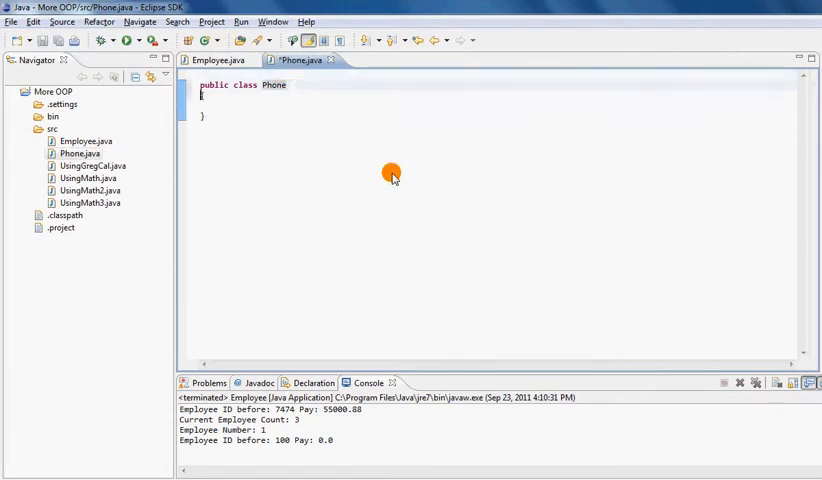
Declare private String fields areaCode and phNum, then begin the Phone constructor.
{"action": "type", "text": "{"}
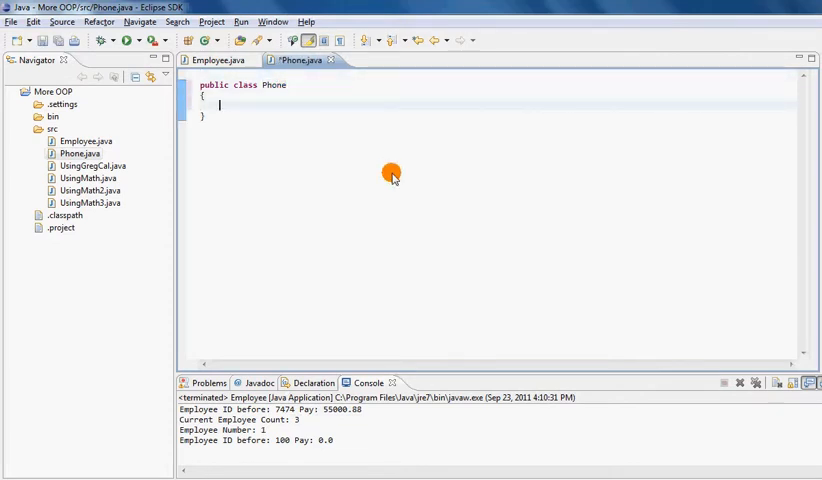
{"action": "type", "text": "private sTr"}
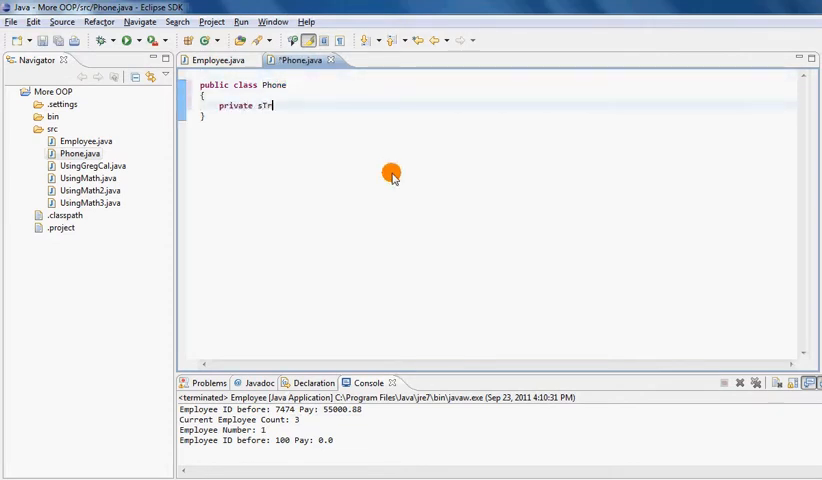
{"action": "type", "text": "String"}
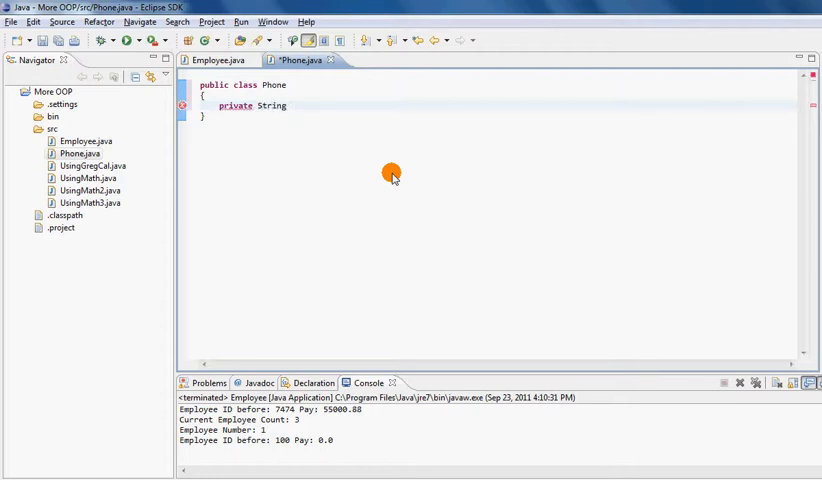
{"action": "type", "text": "areaCode;"}
{"action": "type", "text": "private String"}
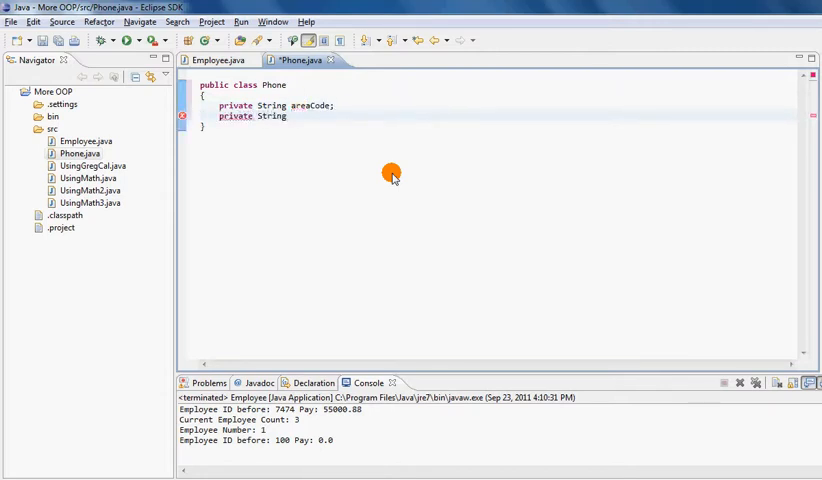
{"action": "type", "text": "phNum;"}
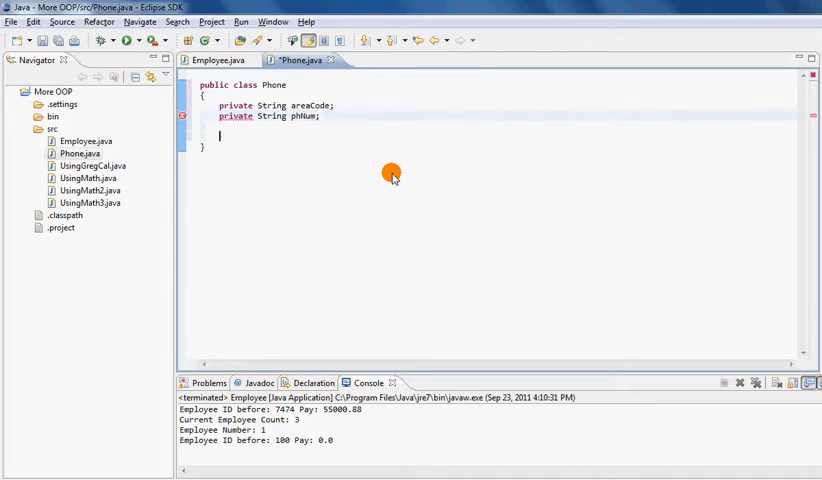
{"action": "type", "text": "Phone"}
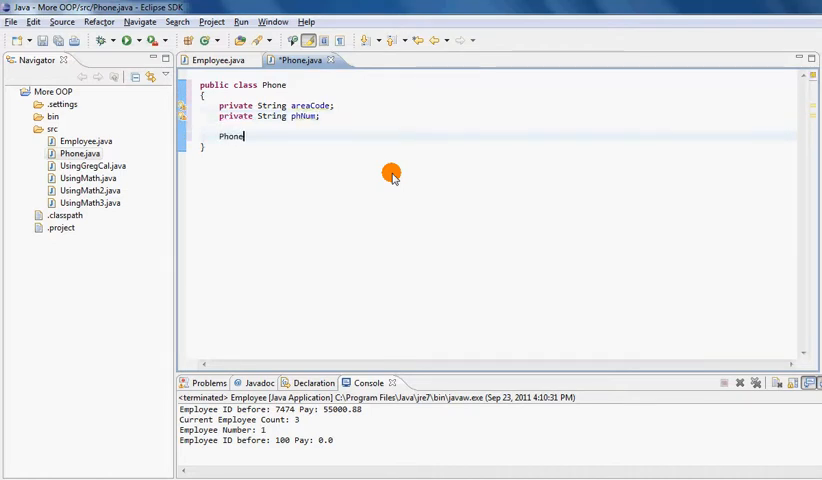
Write the no-argument constructor assigning areaCode and phNum = "555-5555".
{"action": "type", "text": "()"}
{"action": "type", "text": "{"}
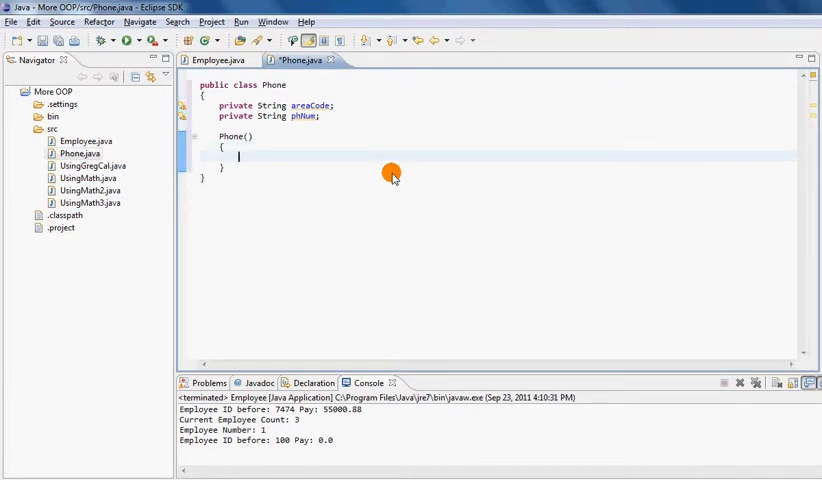
{"action": "type", "text": "areaCode = \"999"}
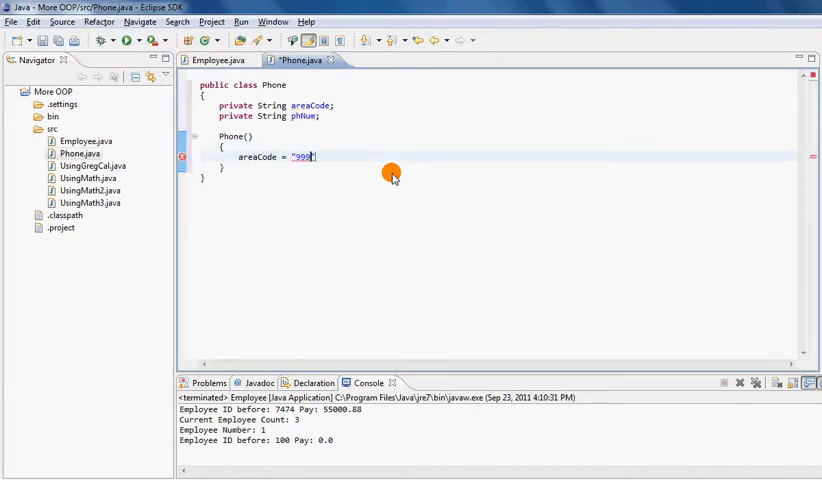
{"action": "type", "text": ";"}
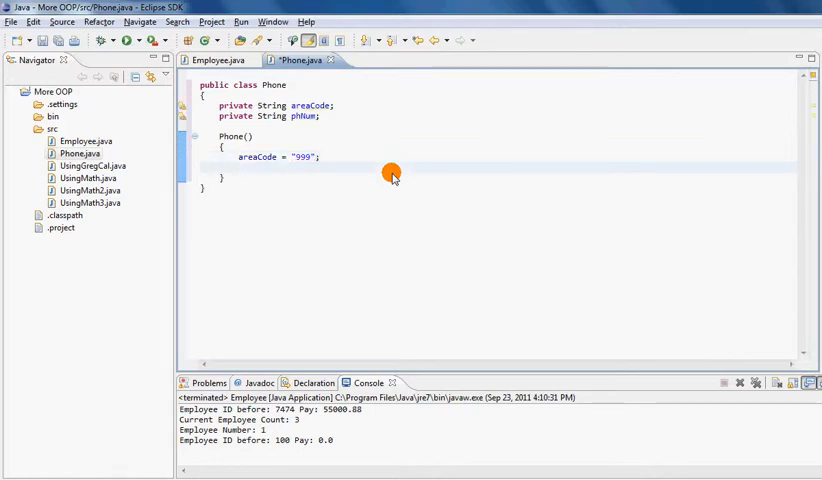
{"action": "type", "text": "ph"}
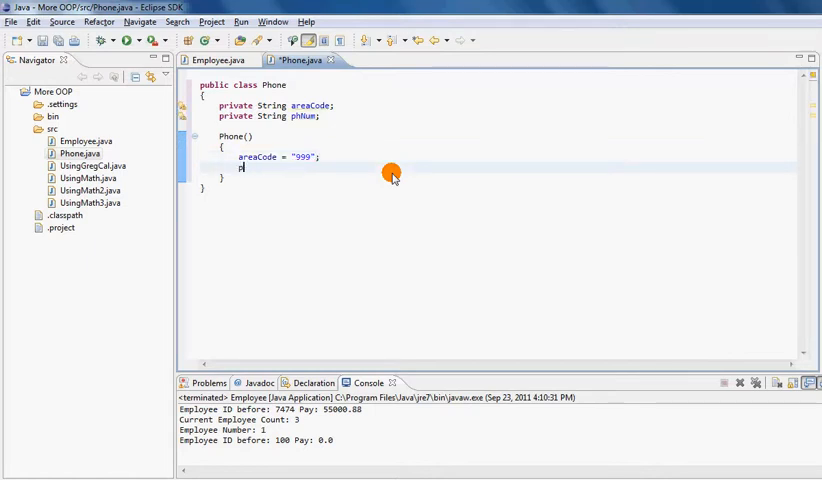
{"action": "type", "text": "phNum ="}
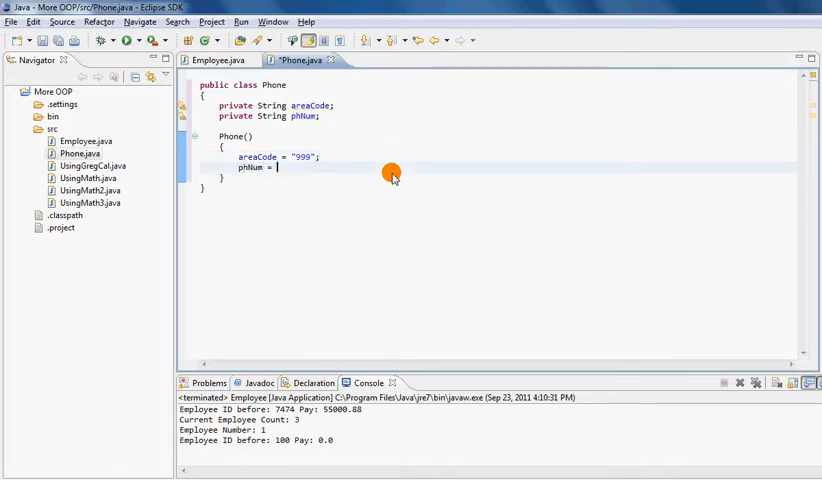
{"action": "type", "text": "\"555-5555\";"}
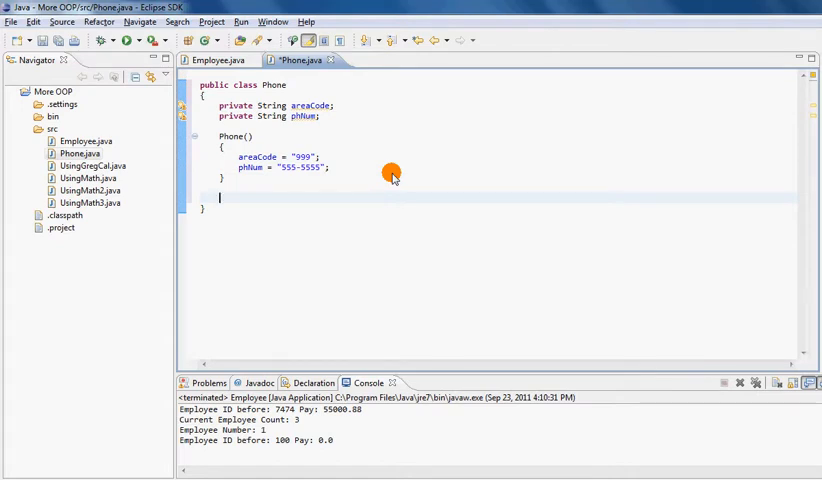
Write public String getAreaCode() { return areaCode; } as a one-line accessor.
{"action": "type", "text": "public String"}
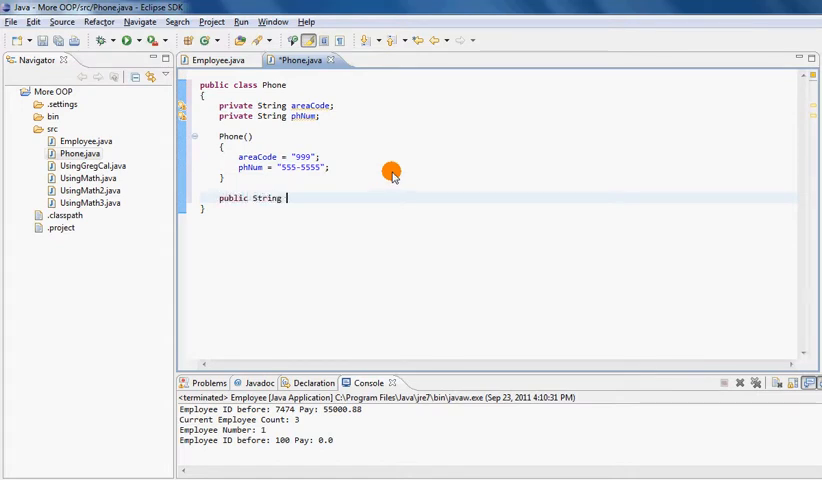
{"action": "type", "text": "getAreaCode("}
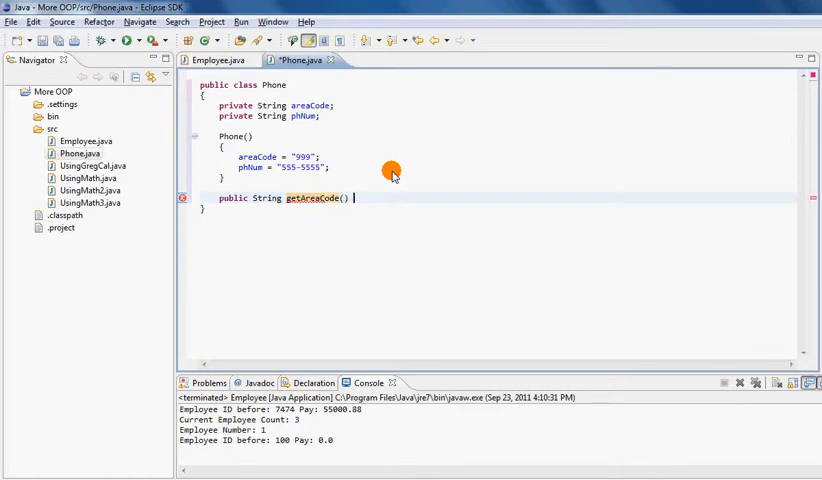
{"action": "type", "text": "{ return"}
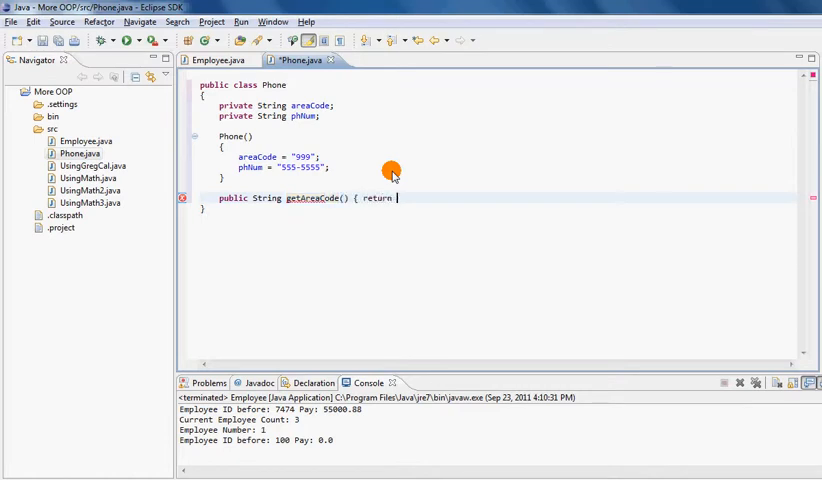
{"action": "type", "text": "areaCode;"}
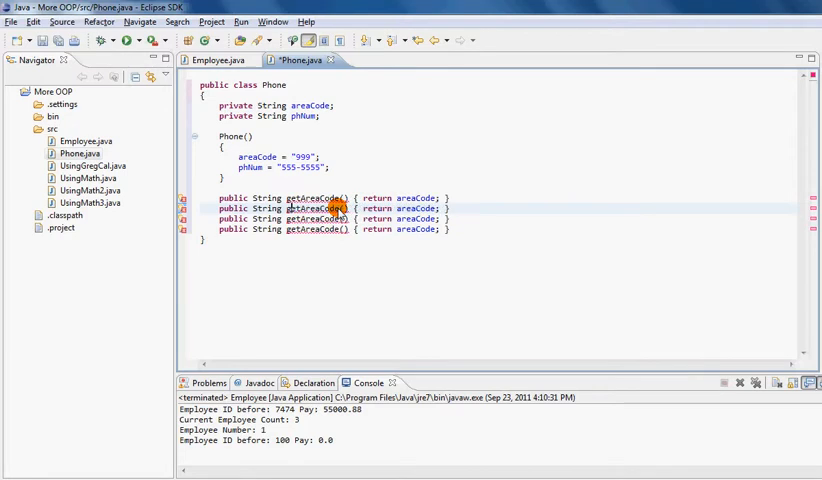
Turn the second accessor into setAreaCode(ac) assigning areaCode = ac.
{"action": "type", "text": "setAreaCode"}
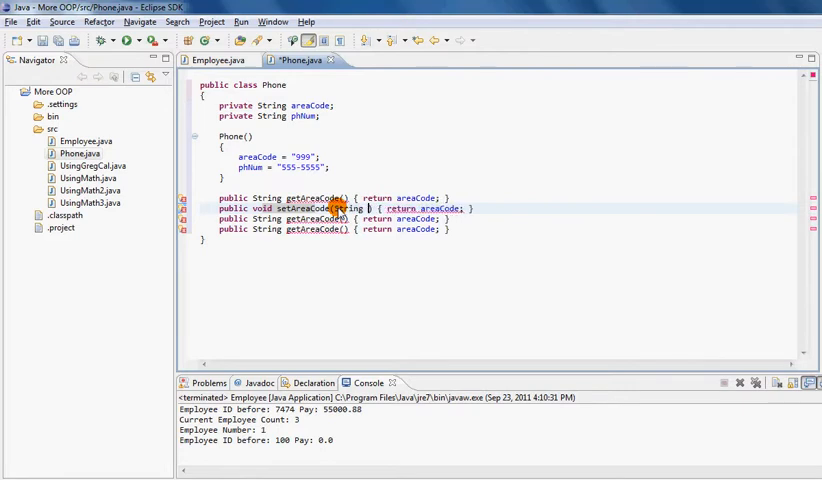
{"action": "type", "text": "ac"}
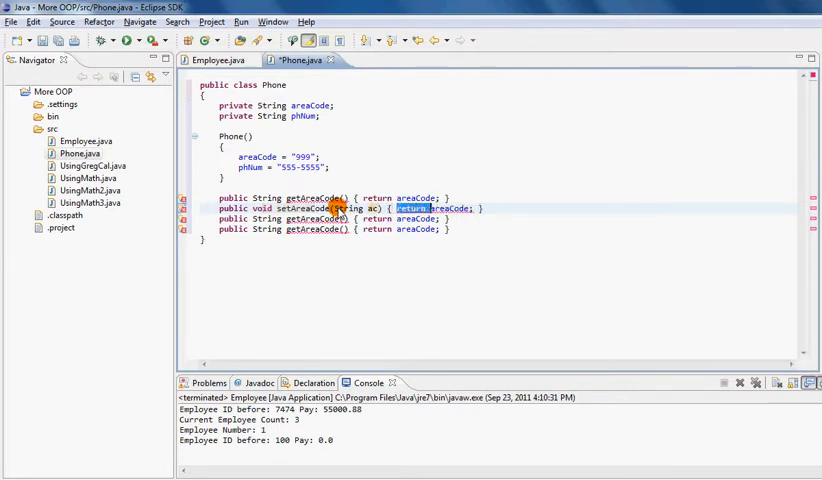
{"action": "left_click", "coordinate": [424, 208]}
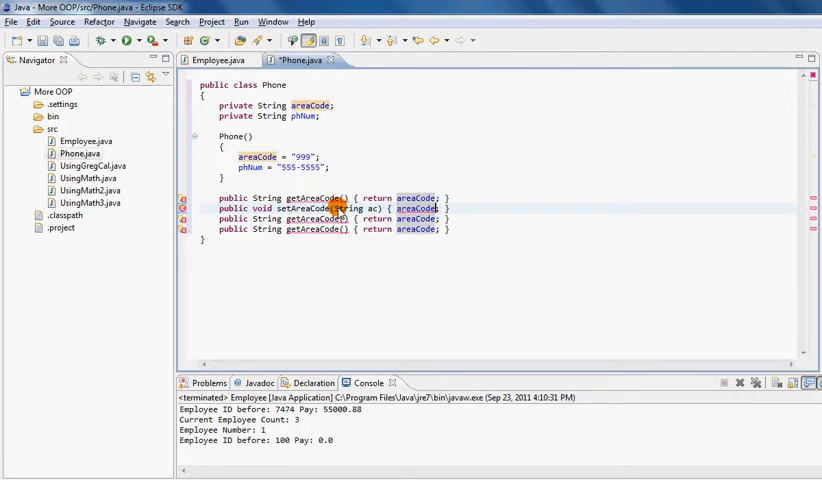
{"action": "type", "text": "=ac"}
{"action": "left_click", "coordinate": [334, 218]}
{"action": "type", "text": "PhNum"}
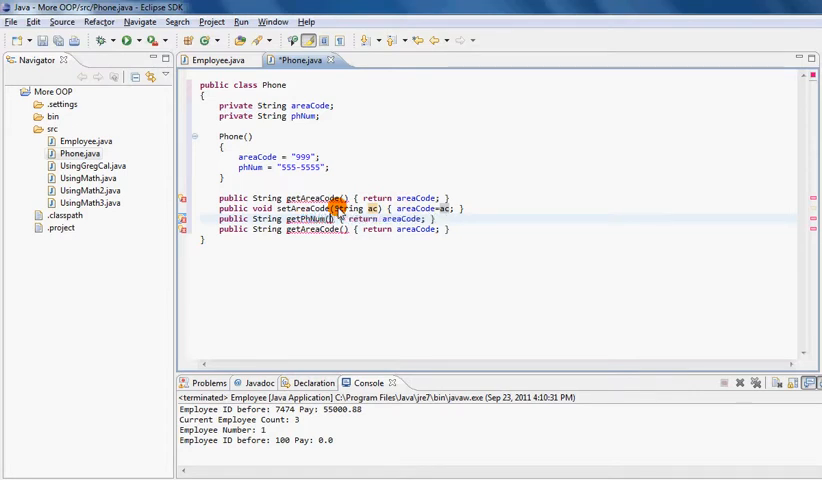
Rename the remaining copied accessors to getPhNum and setPhNum.
{"action": "double_click", "coordinate": [398, 220]}
{"action": "type", "text": "phNum"}
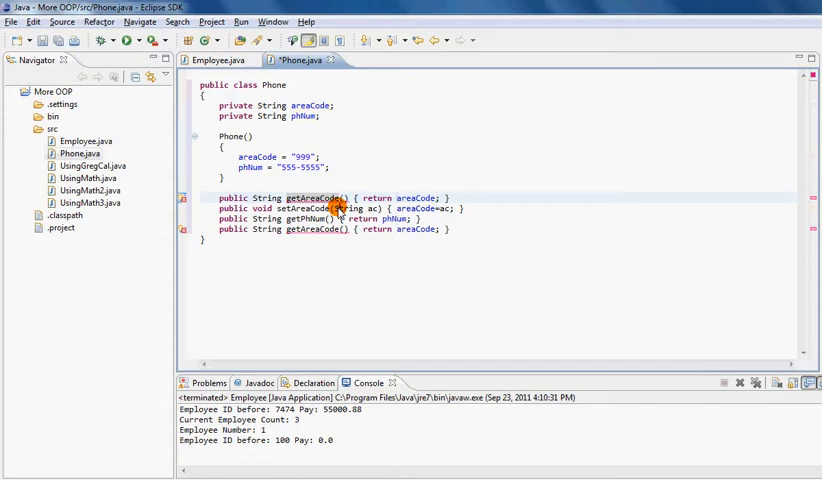
{"action": "double_click", "coordinate": [310, 228]}
{"action": "type", "text": "s"}
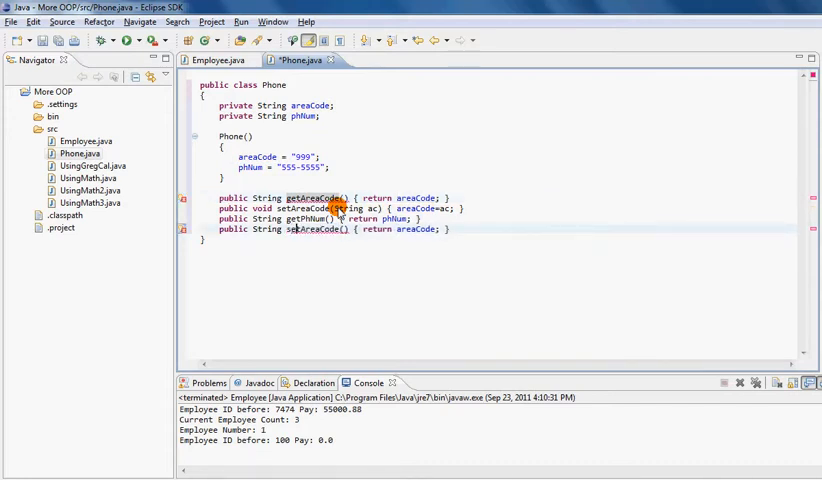
{"action": "double_click", "coordinate": [310, 228]}
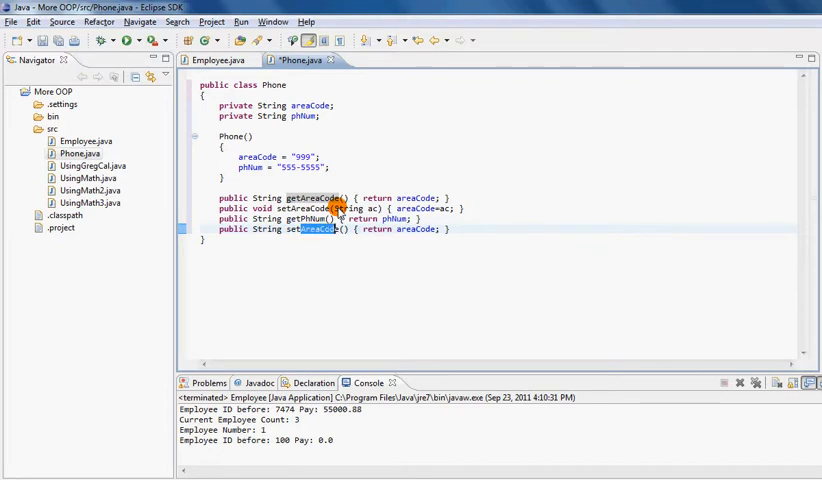
{"action": "type", "text": "PhNum() { ;"}
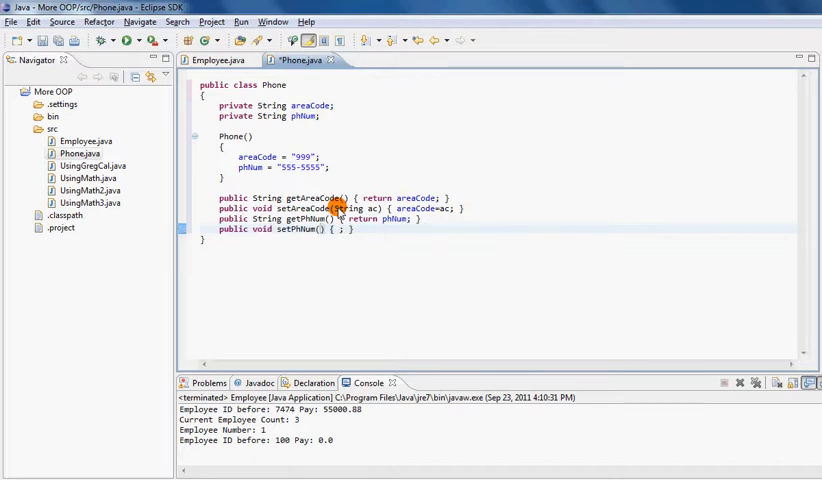
Complete setPhNum(String pN) so it assigns phNum = pN.
{"action": "type", "text": "WS"}
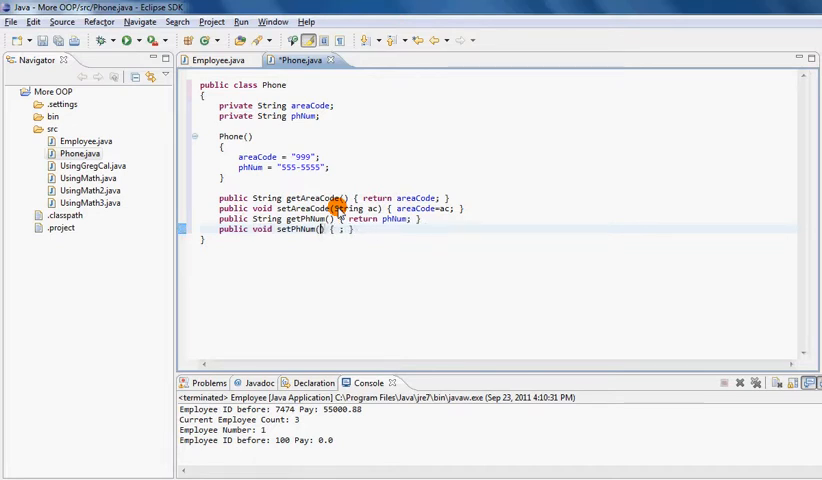
{"action": "type", "text": "String phN"}
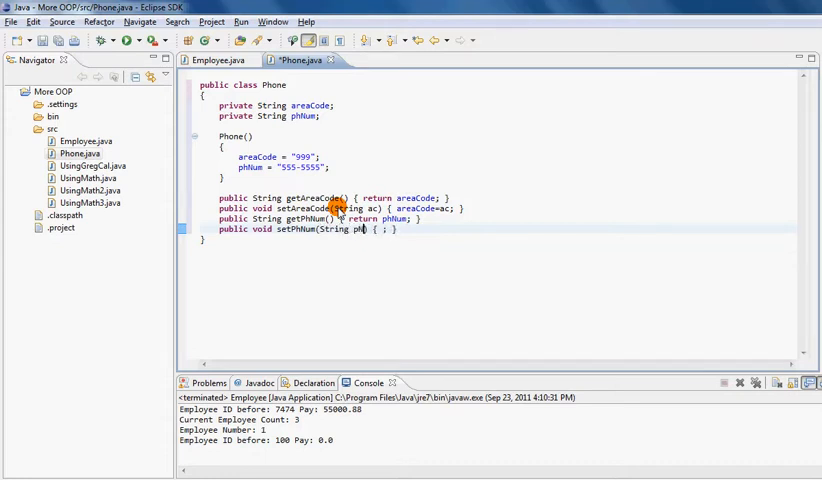
{"action": "type", "text": "phNum ="}
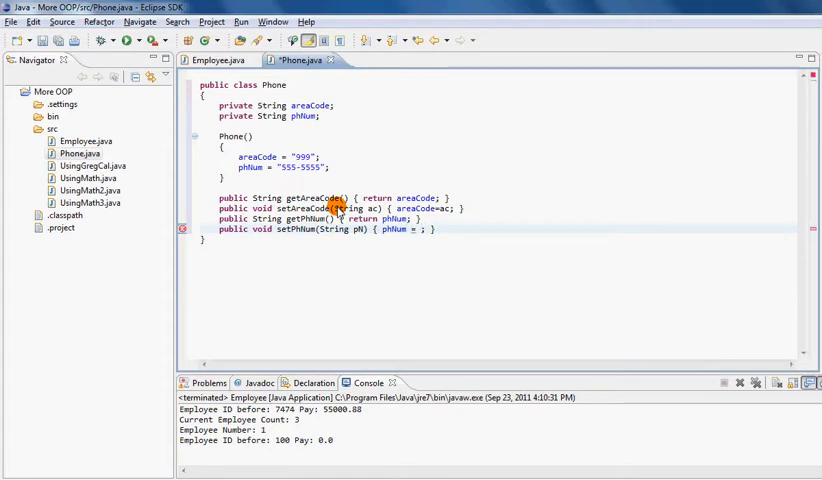
{"action": "type", "text": "pN"}
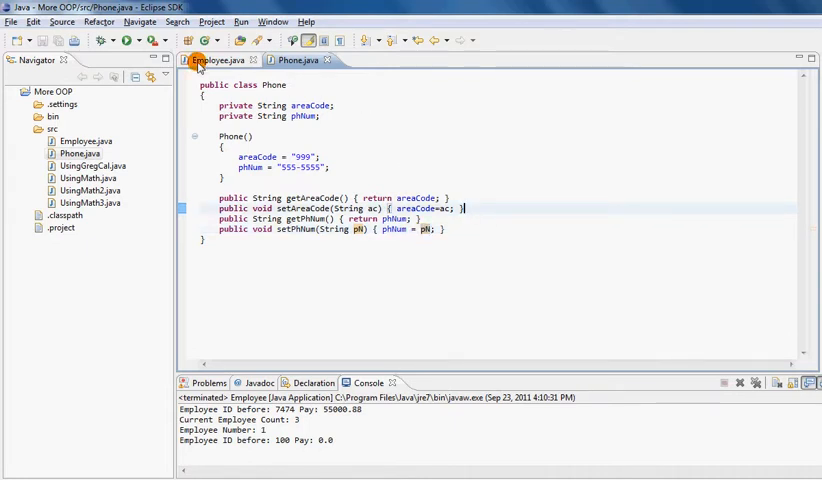
In Employee.java, declare the field private Phone phEmp; below the other properties.
{"action": "left_click", "coordinate": [216, 60]}
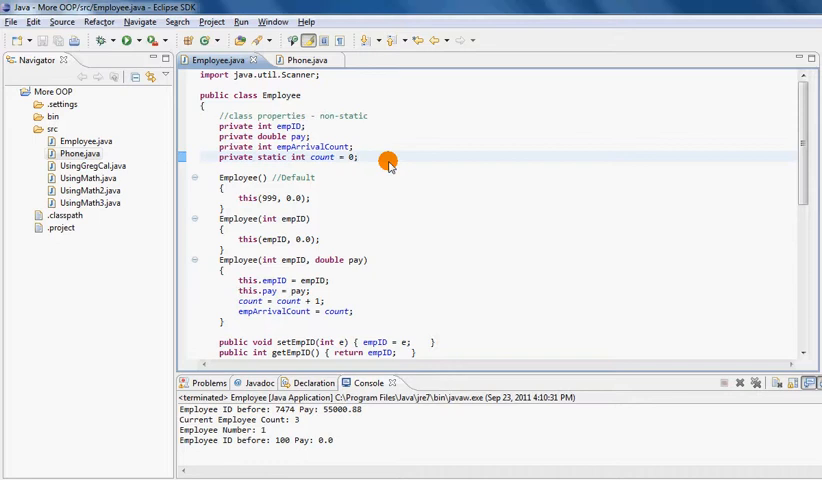
{"action": "type", "text": "private Phone"}
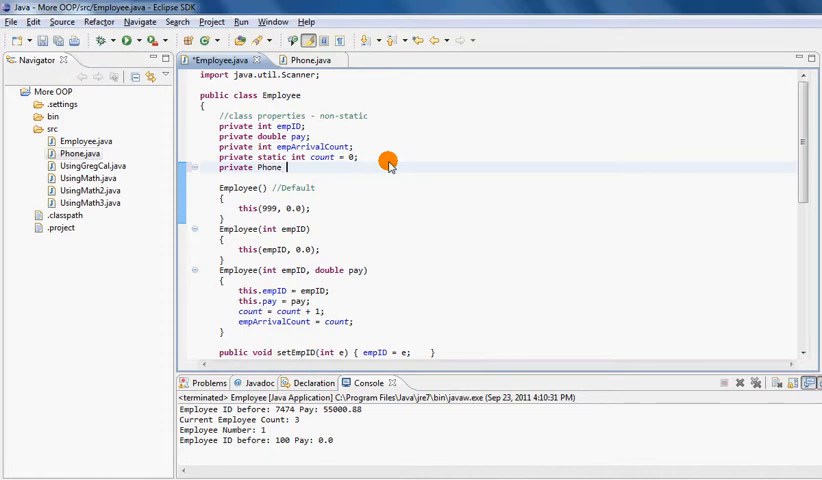
{"action": "type", "text": "p"}
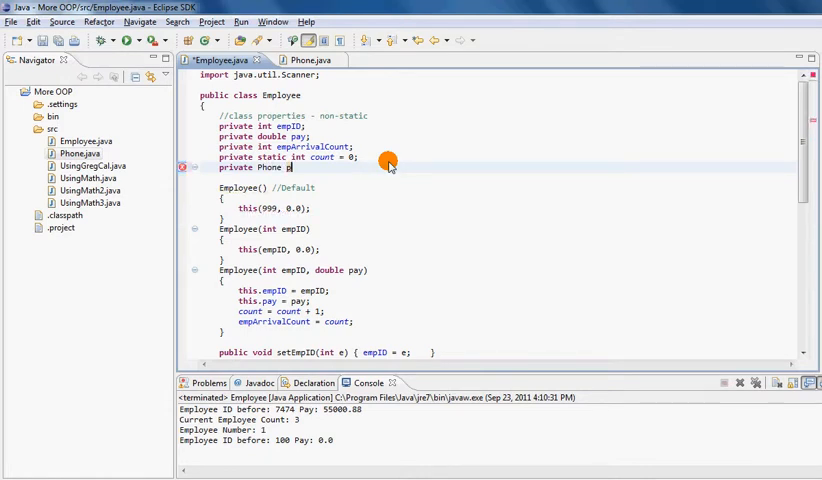
{"action": "type", "text": "hEmp;"}
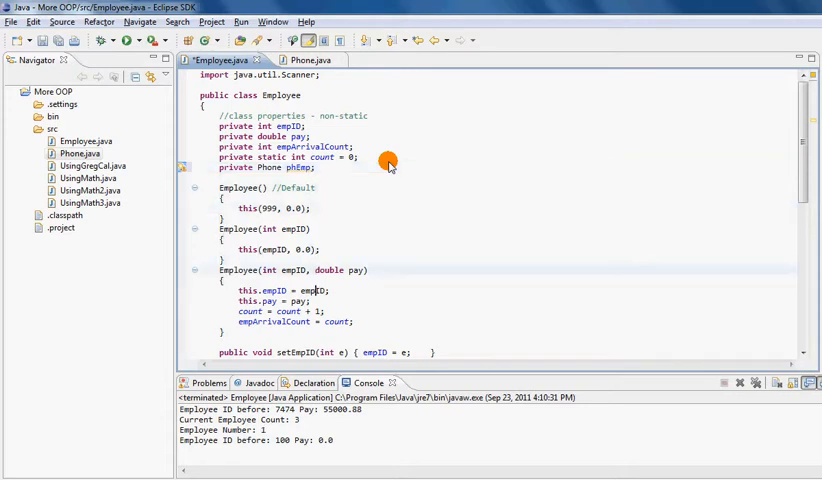
In the three-argument constructor, add phEmp = new Phone();.
{"action": "double_click", "coordinate": [298, 270]}
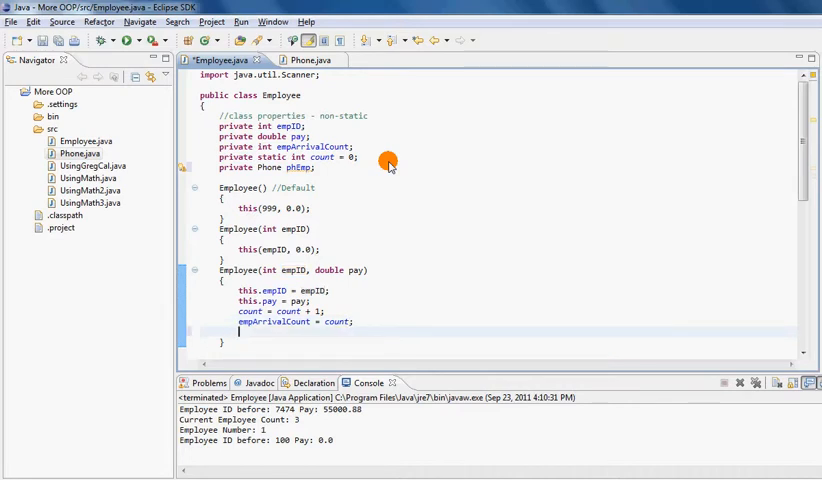
{"action": "type", "text": "phEmp"}
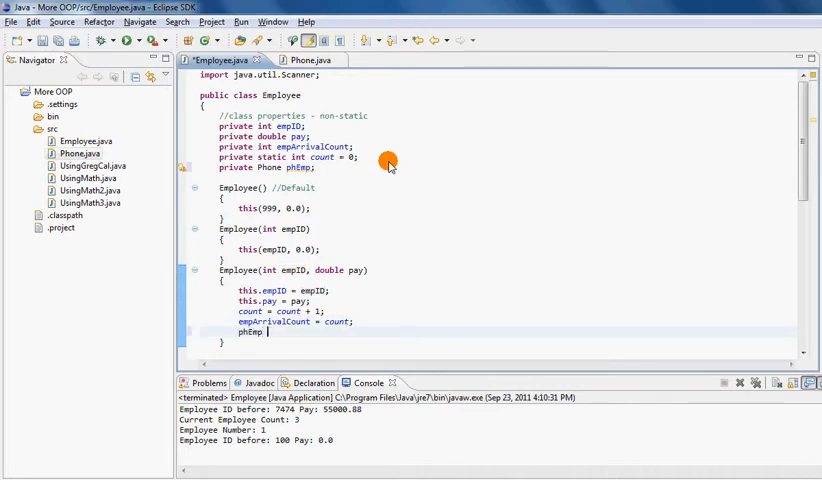
{"action": "type", "text": "= new E"}
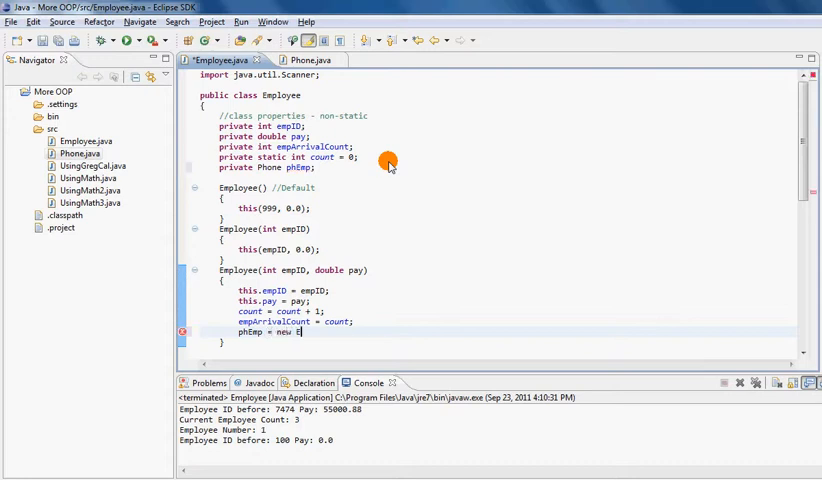
{"action": "type", "text": "Phone"}
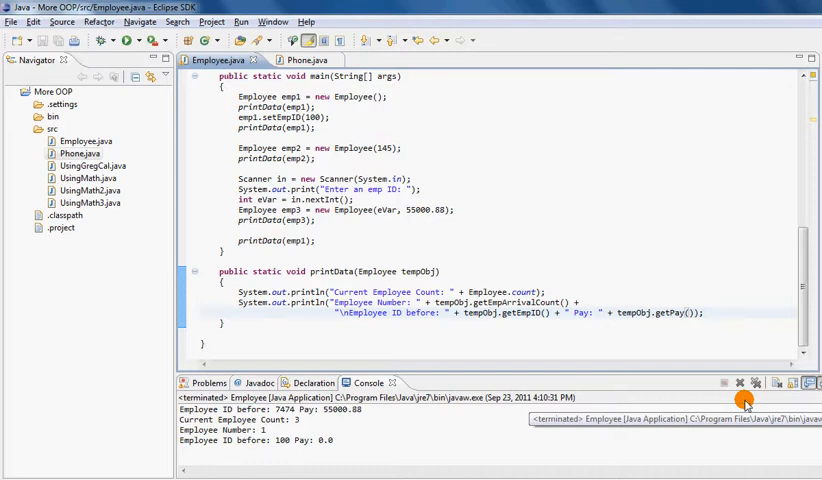
Append an Employee Phone Number line using tempObj.phEmp.getAreaCode() and getPhNum() to printData.
{"action": "left_click", "coordinate": [700, 312]}
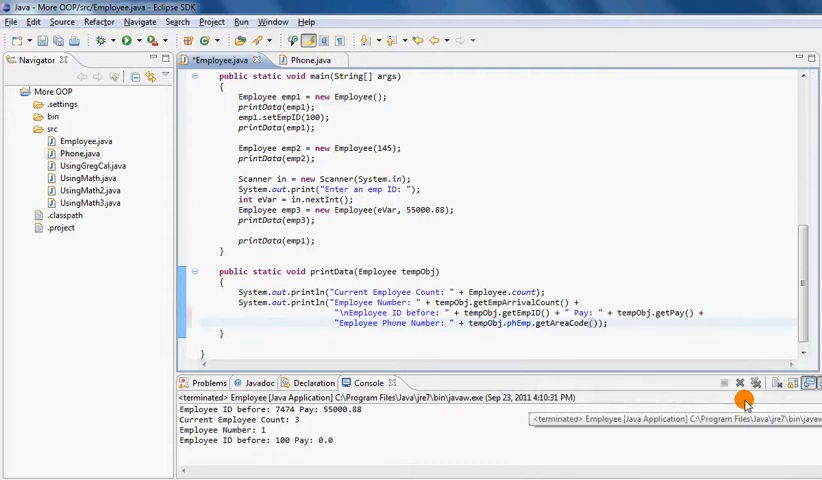
{"action": "type", "text": "+ \" \" + tempObj.p"}
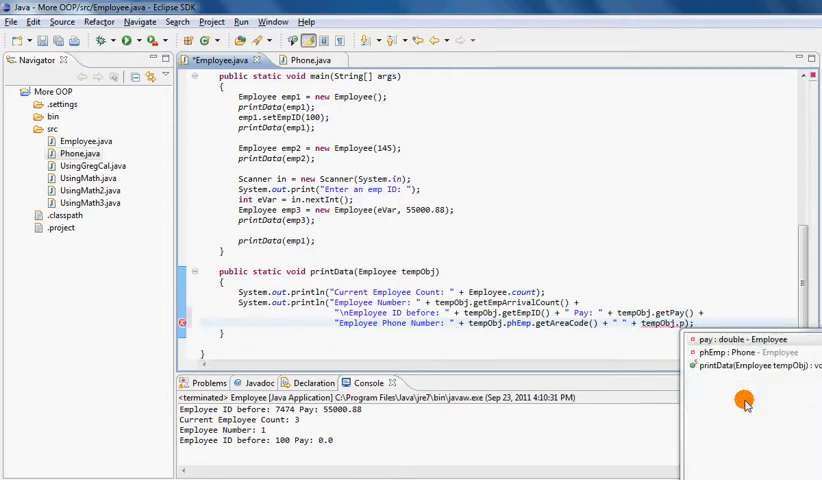
{"action": "type", "text": ".getPhNum("}
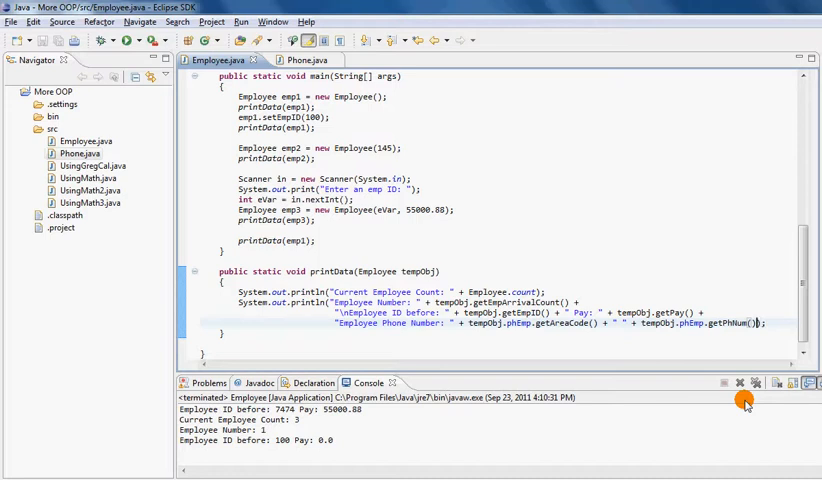
{"action": "mouse_move", "coordinate": [414, 90]}
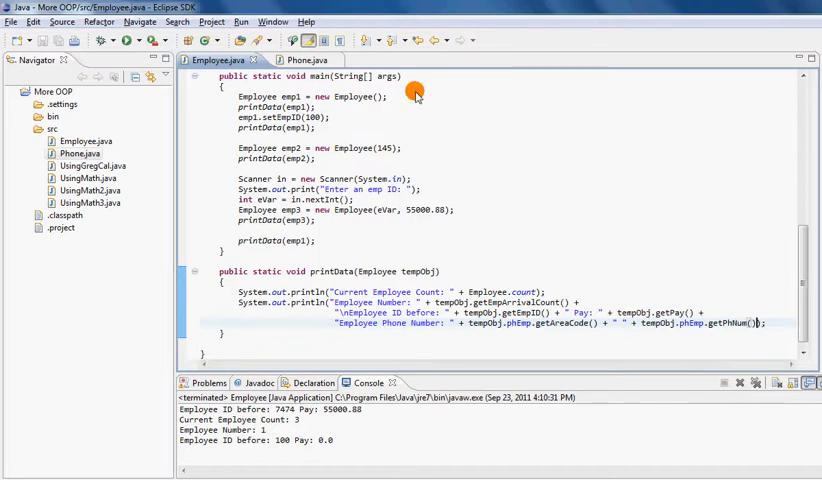
{"action": "mouse_move", "coordinate": [340, 318]}
{"action": "type", "text": "\\n"}
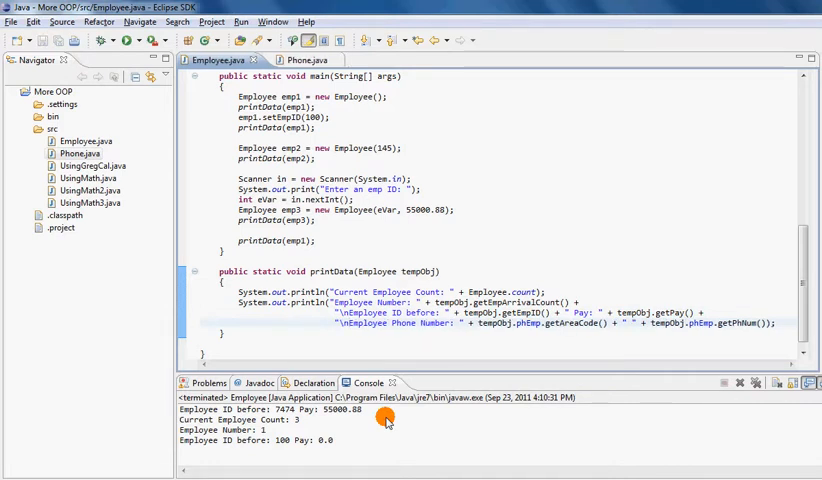
{"action": "mouse_move", "coordinate": [594, 344]}
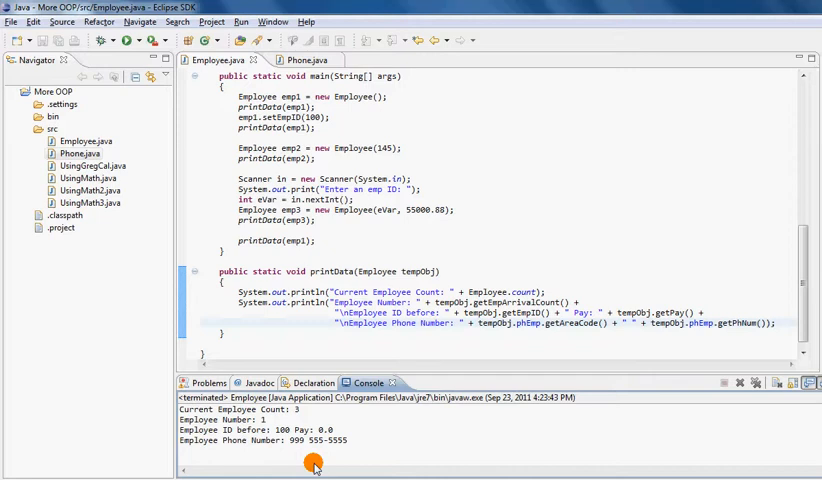
{"action": "left_click", "coordinate": [296, 60]}
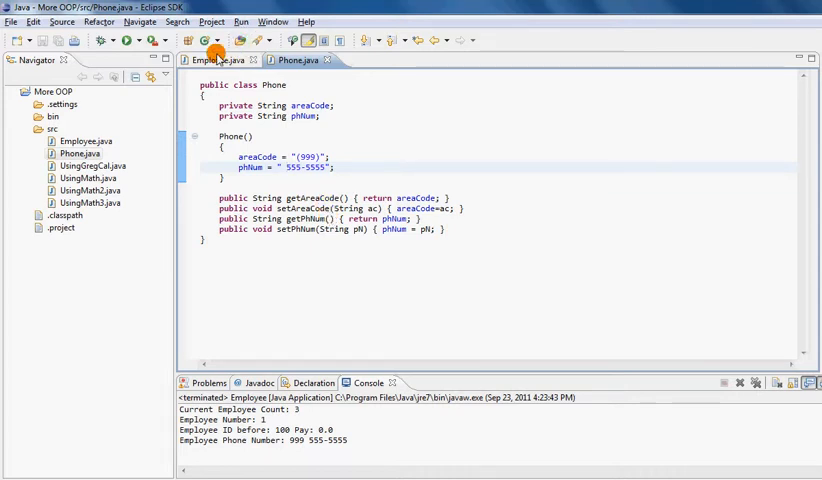
{"action": "left_click", "coordinate": [220, 60]}
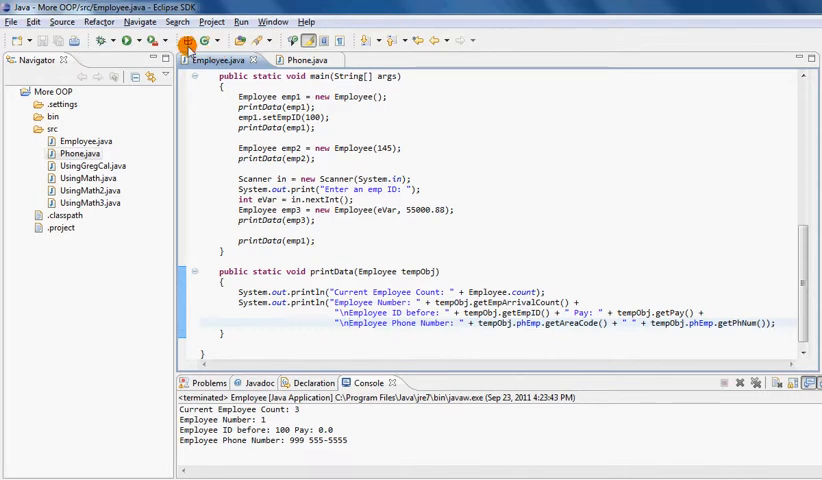
{"action": "left_click", "coordinate": [188, 40]}
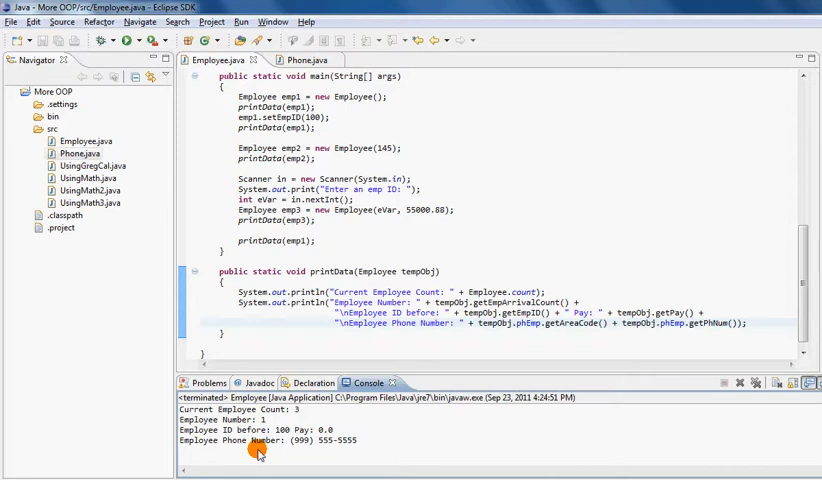
{"action": "mouse_move", "coordinate": [764, 318]}
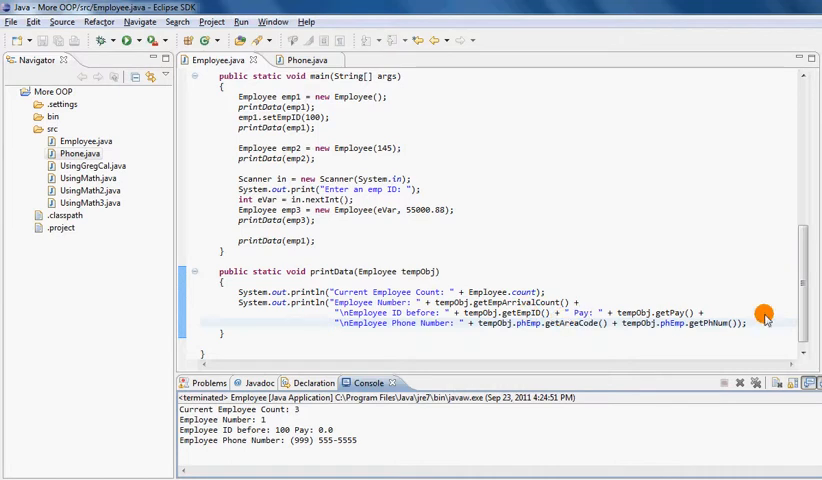
{"action": "mouse_move", "coordinate": [704, 336]}
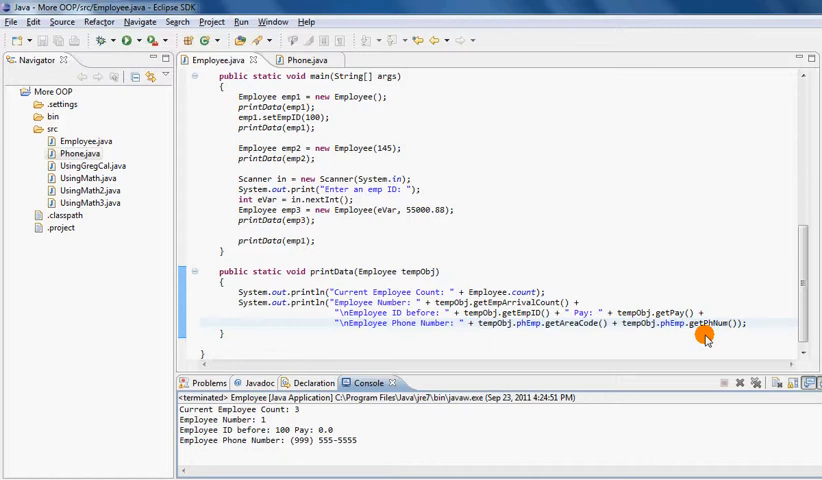
{"action": "mouse_move", "coordinate": [512, 216]}
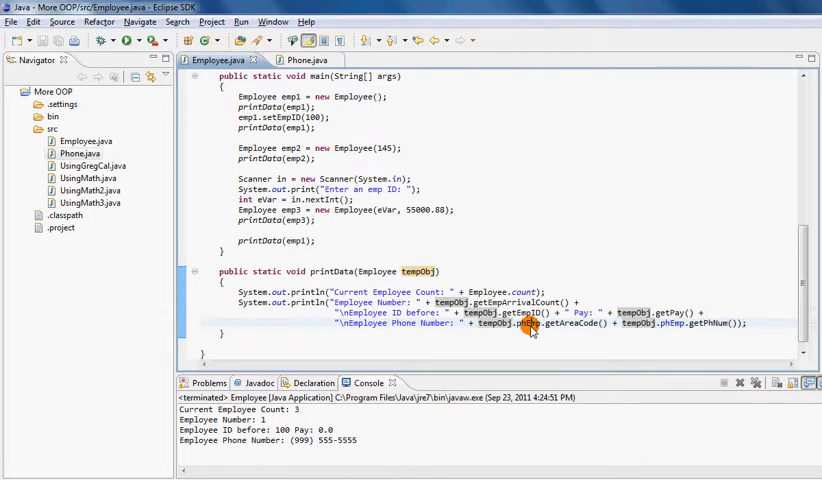
{"action": "mouse_move", "coordinate": [524, 324]}
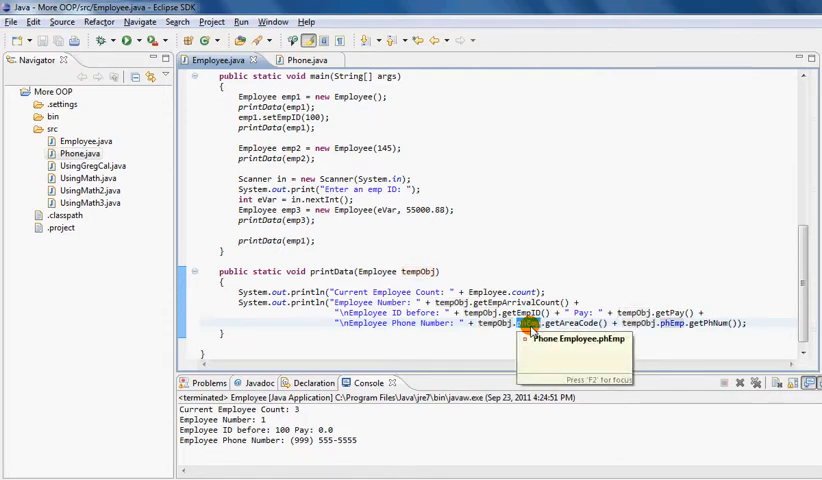